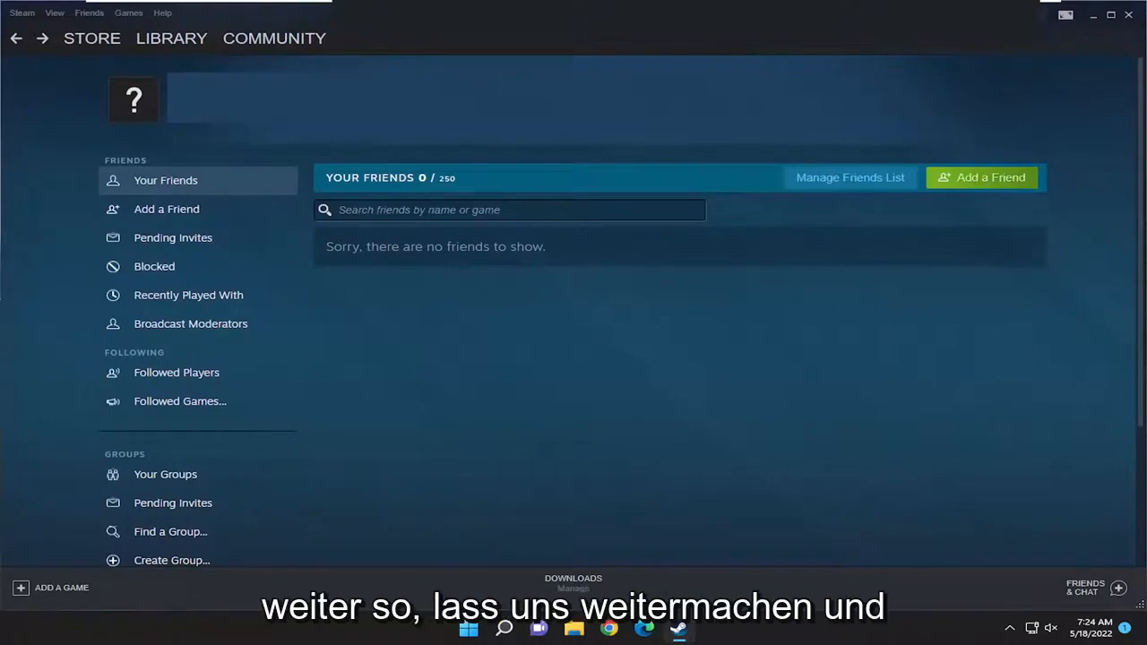
{"action": "mouse_move", "coordinate": [390, 236]}
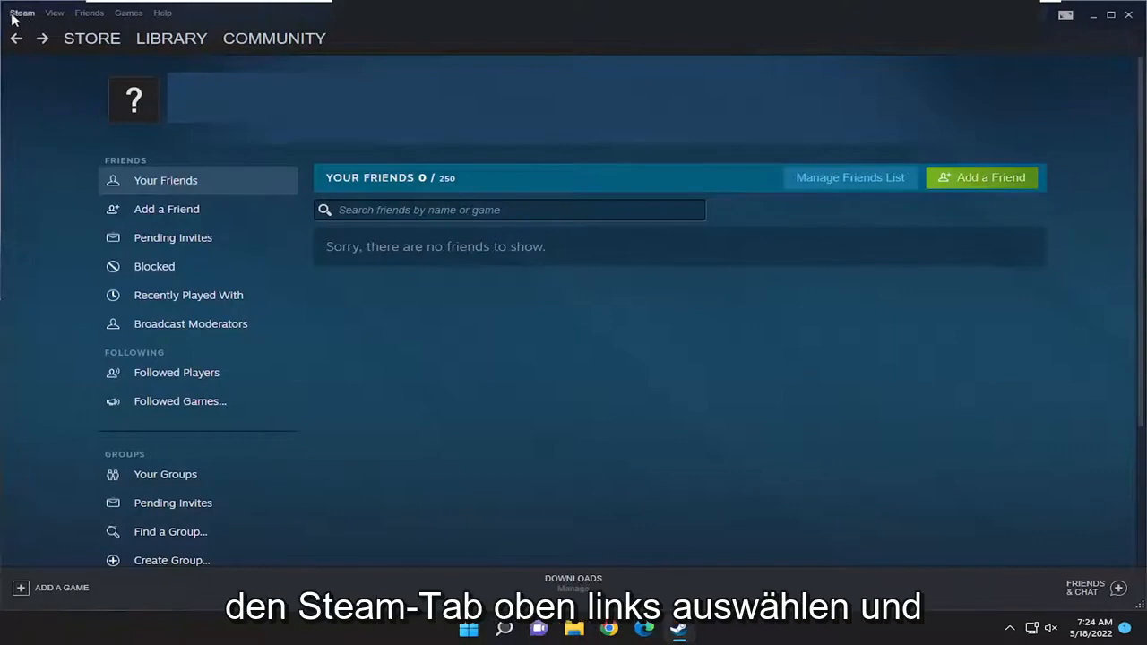
- Open Steam Settings and start choosing a different screenshot save folder
{"action": "left_click", "coordinate": [20, 11]}
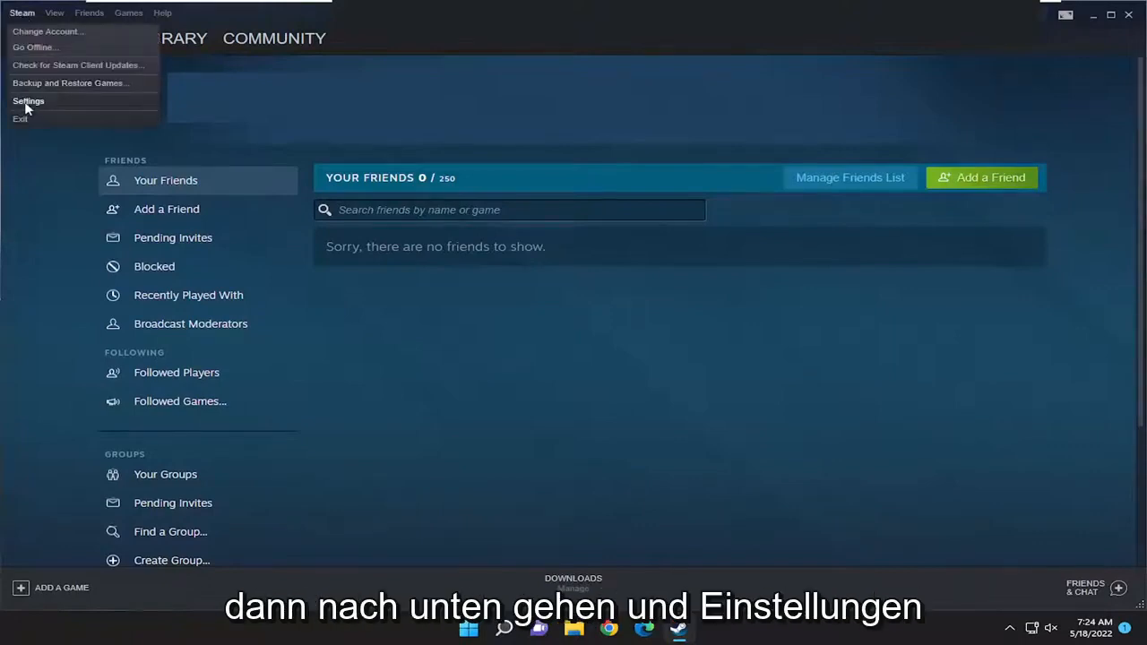
{"action": "left_click", "coordinate": [29, 100]}
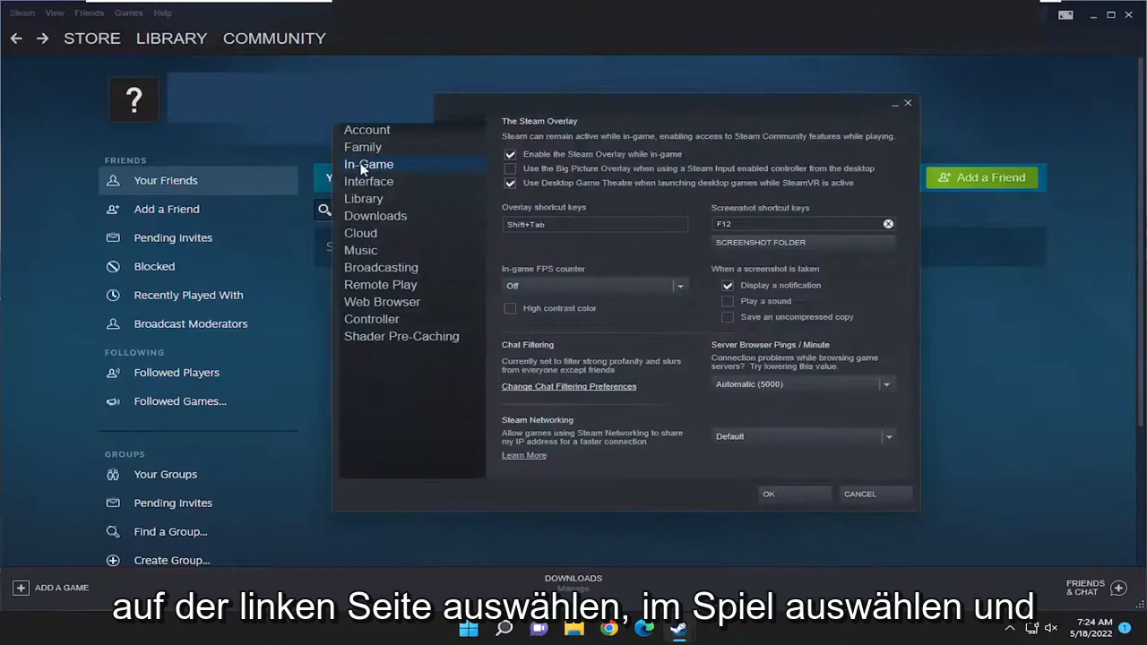
{"action": "mouse_move", "coordinate": [434, 177]}
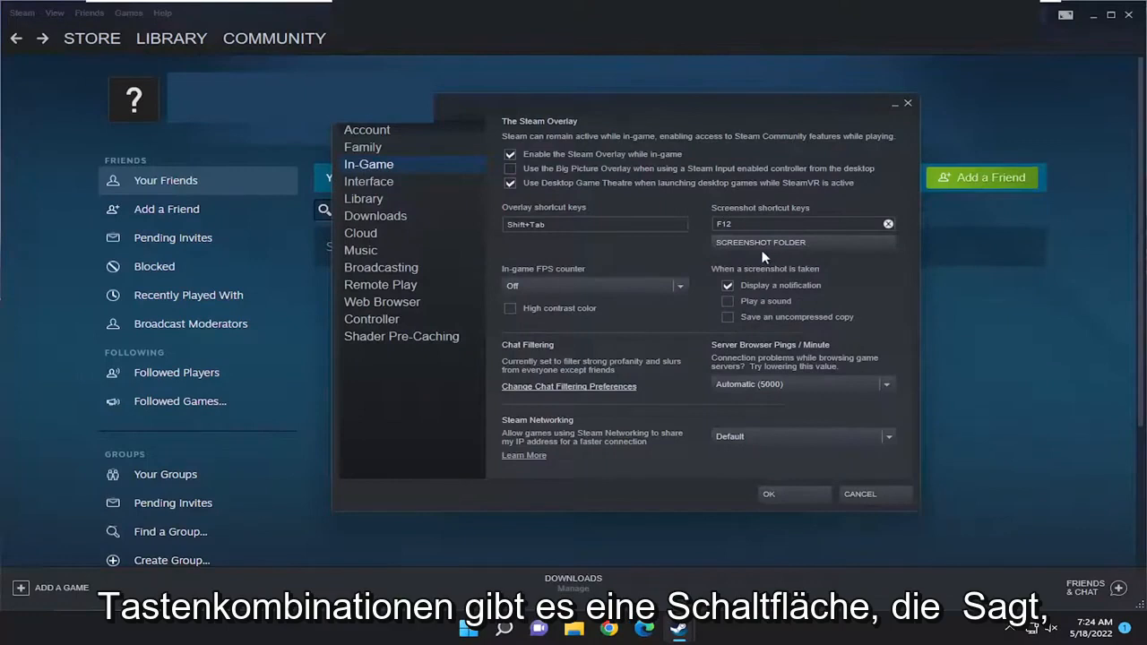
{"action": "left_click", "coordinate": [761, 242]}
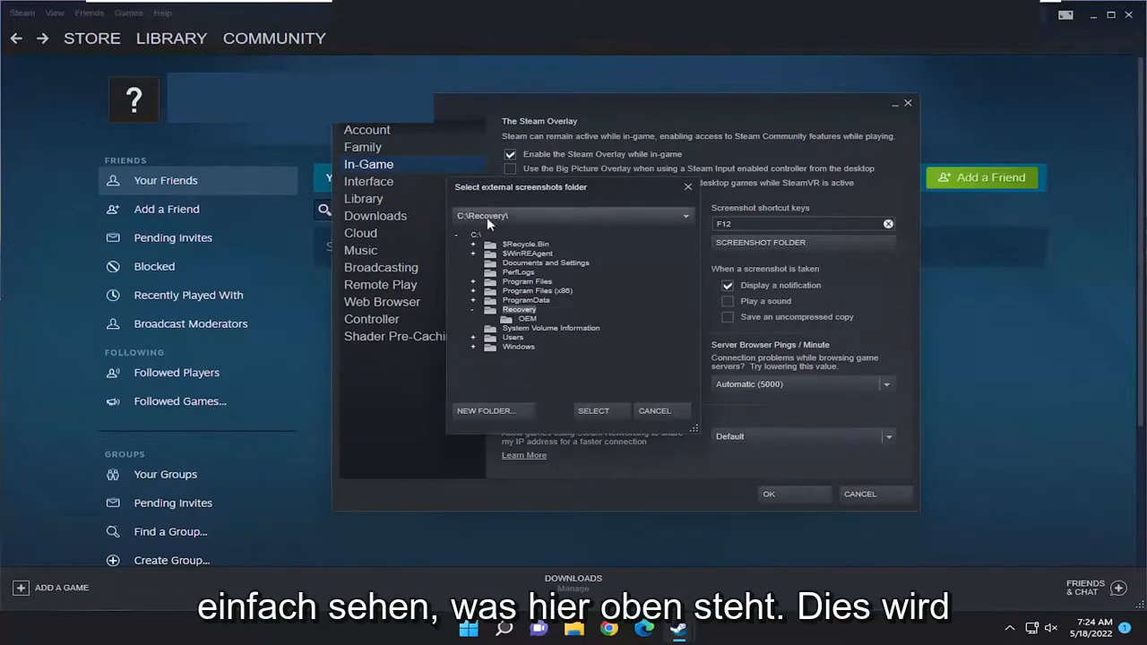
{"action": "mouse_move", "coordinate": [502, 228]}
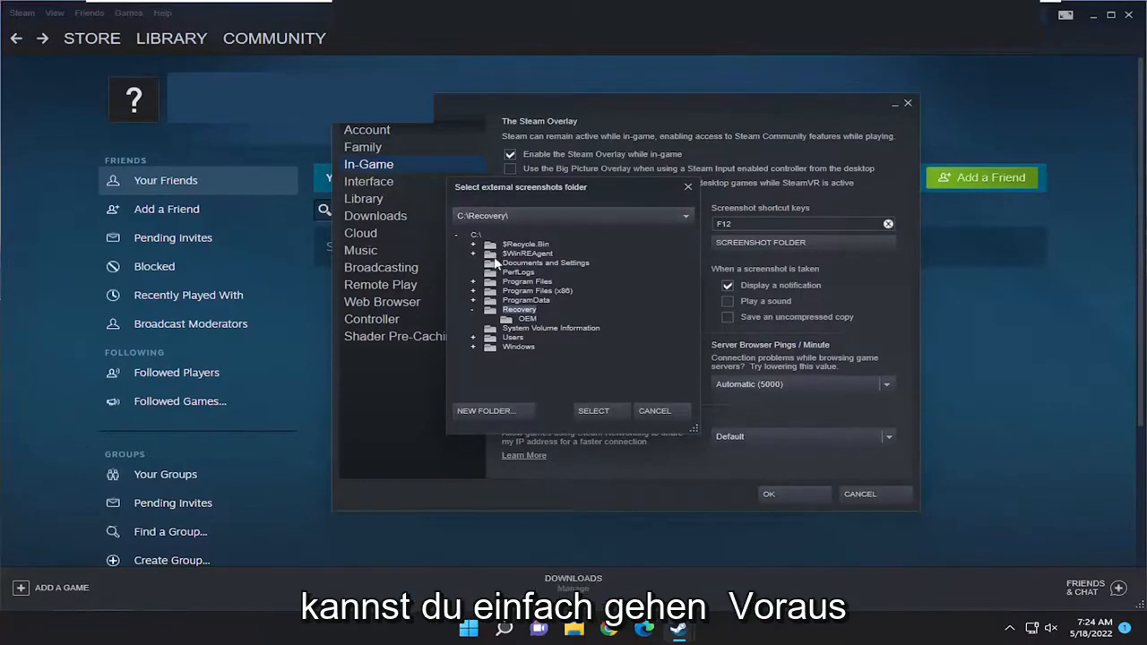
- Expand the Users folder in the screenshot folder picker
{"action": "left_click", "coordinate": [473, 337]}
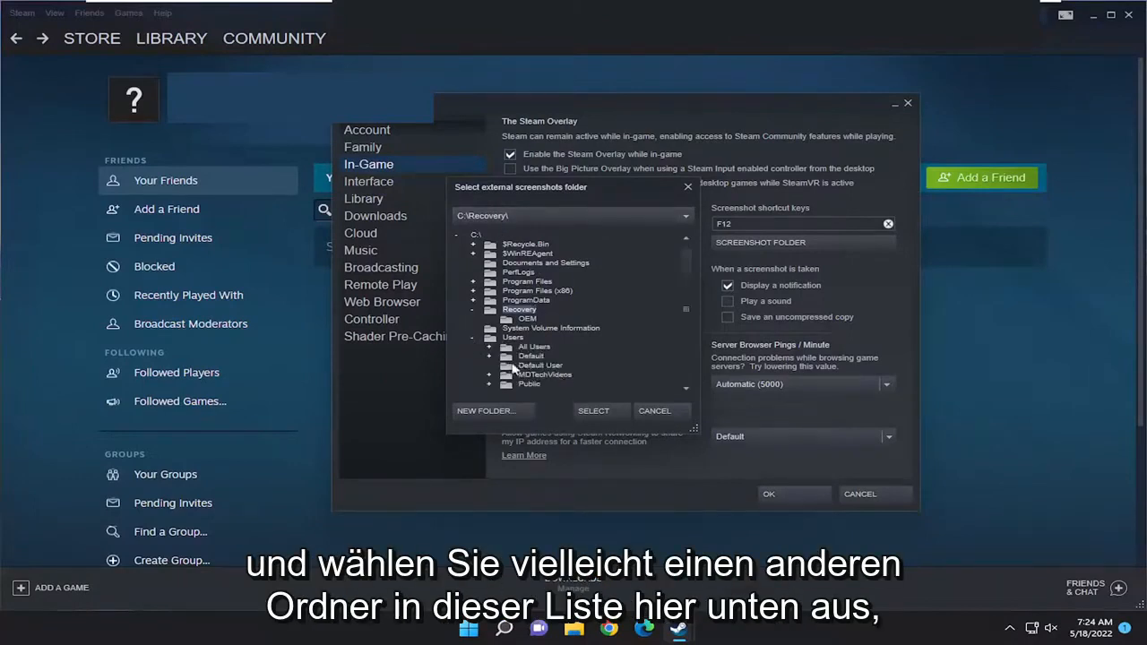